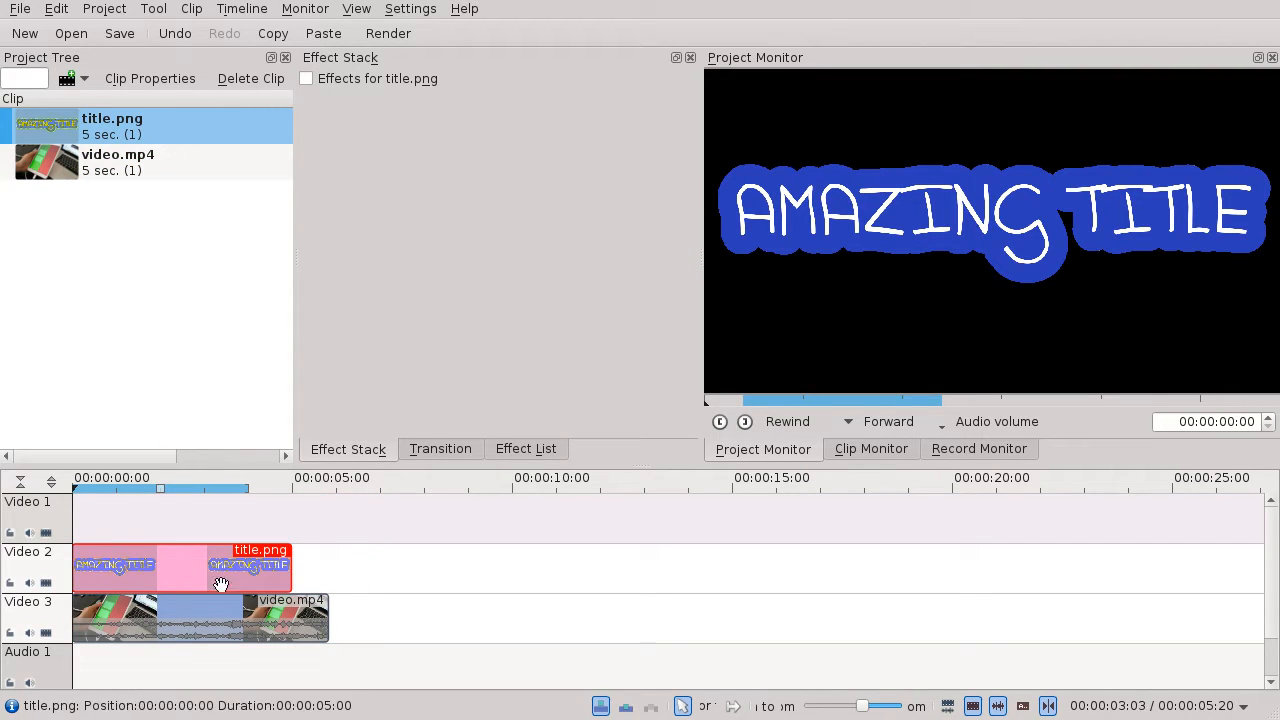
{"action": "mouse_move", "coordinate": [190, 582]}
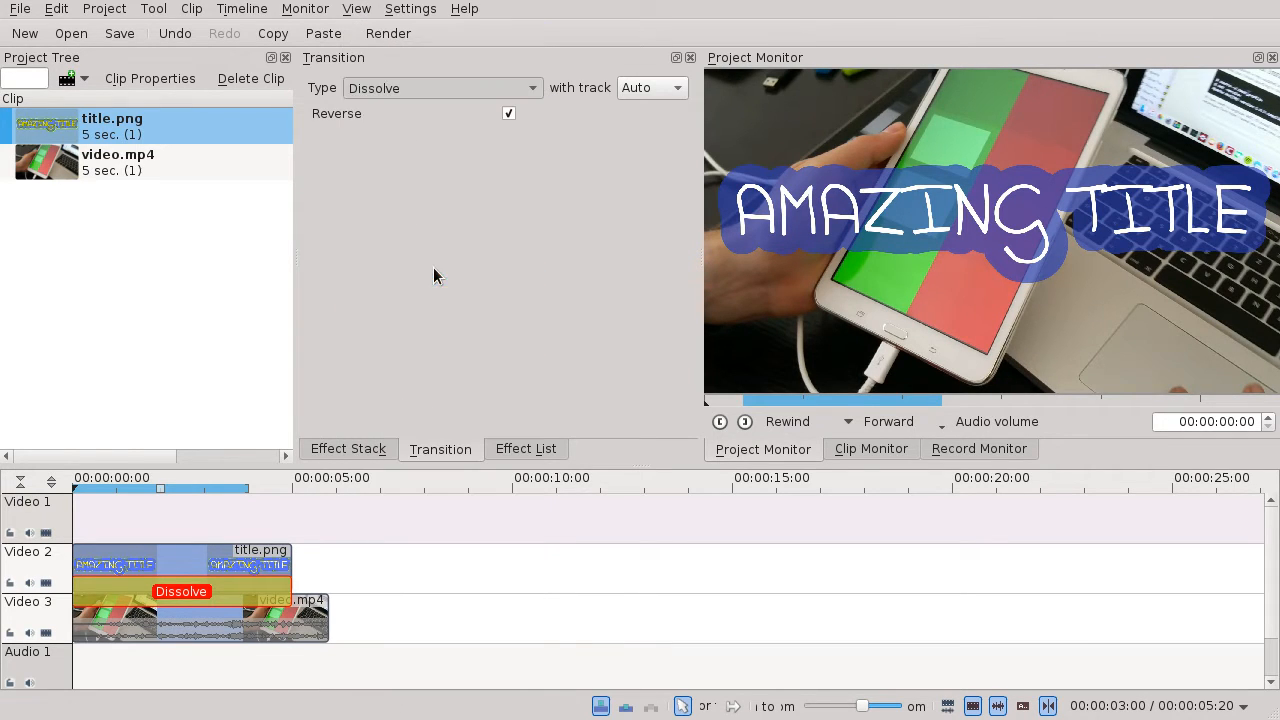
Step: Change the transition between title.png and video.mp4 from Dissolve to Composite
{"action": "left_click", "coordinate": [440, 88]}
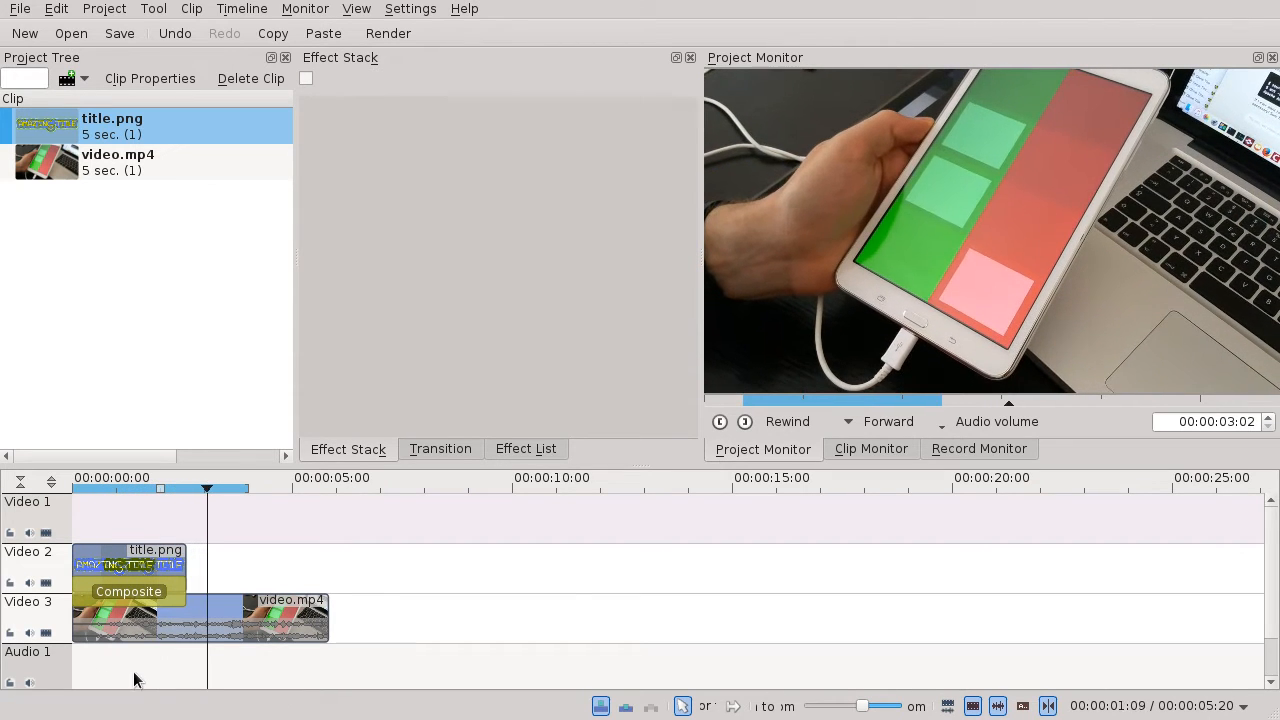
Step: Set the Composite transition Size to 50% and drag the title into the top-left corner
{"action": "left_click", "coordinate": [128, 564]}
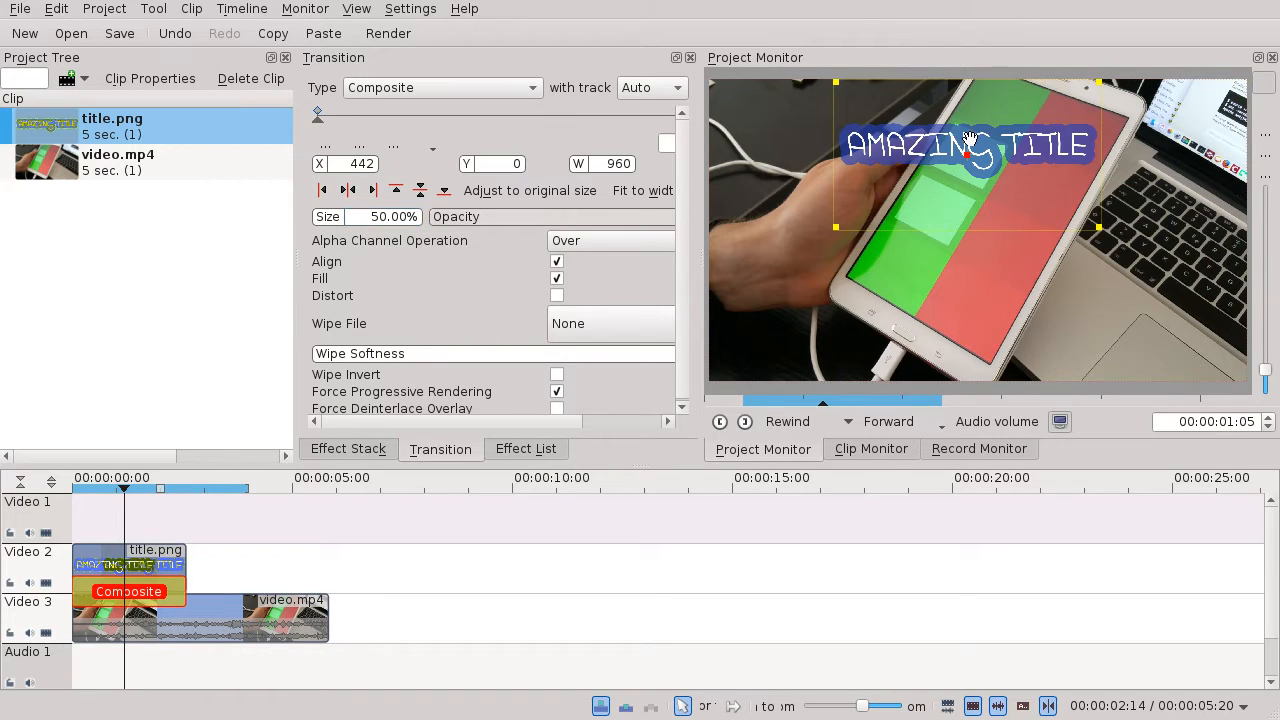
{"action": "mouse_move", "coordinate": [296, 168]}
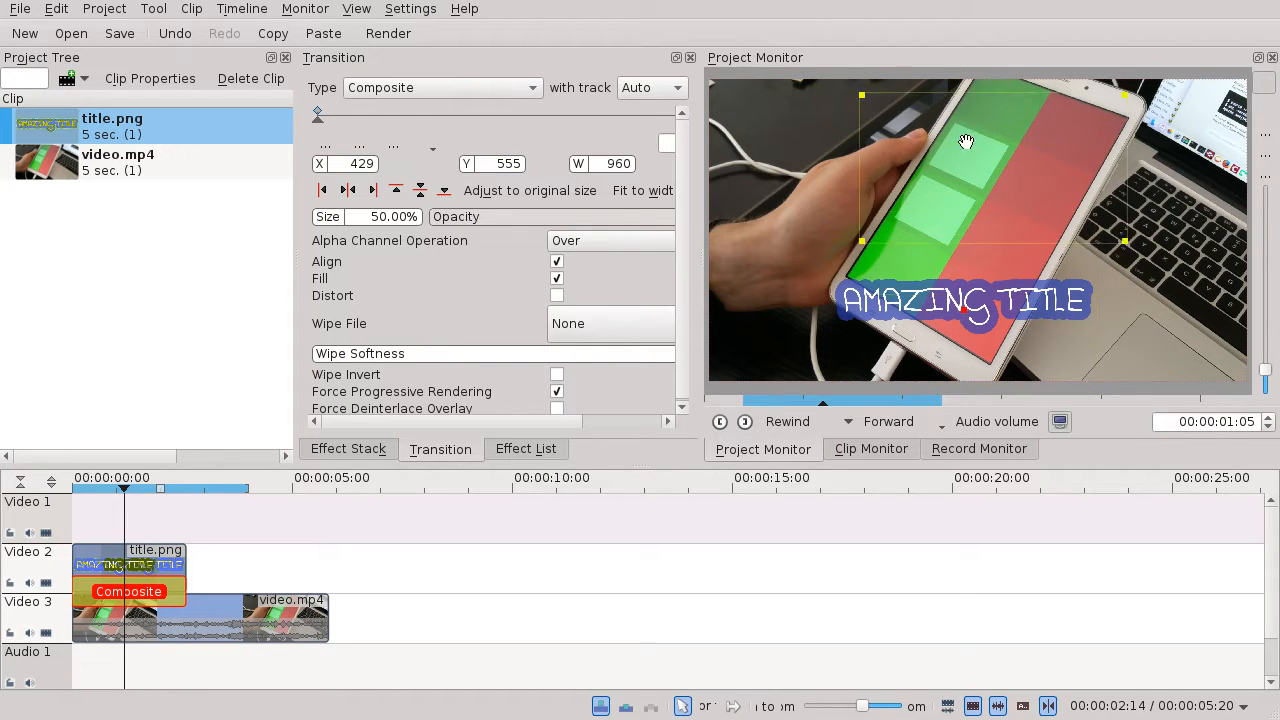
{"action": "left_click_drag", "start_coordinate": [964, 304], "coordinate": [1076, 176]}
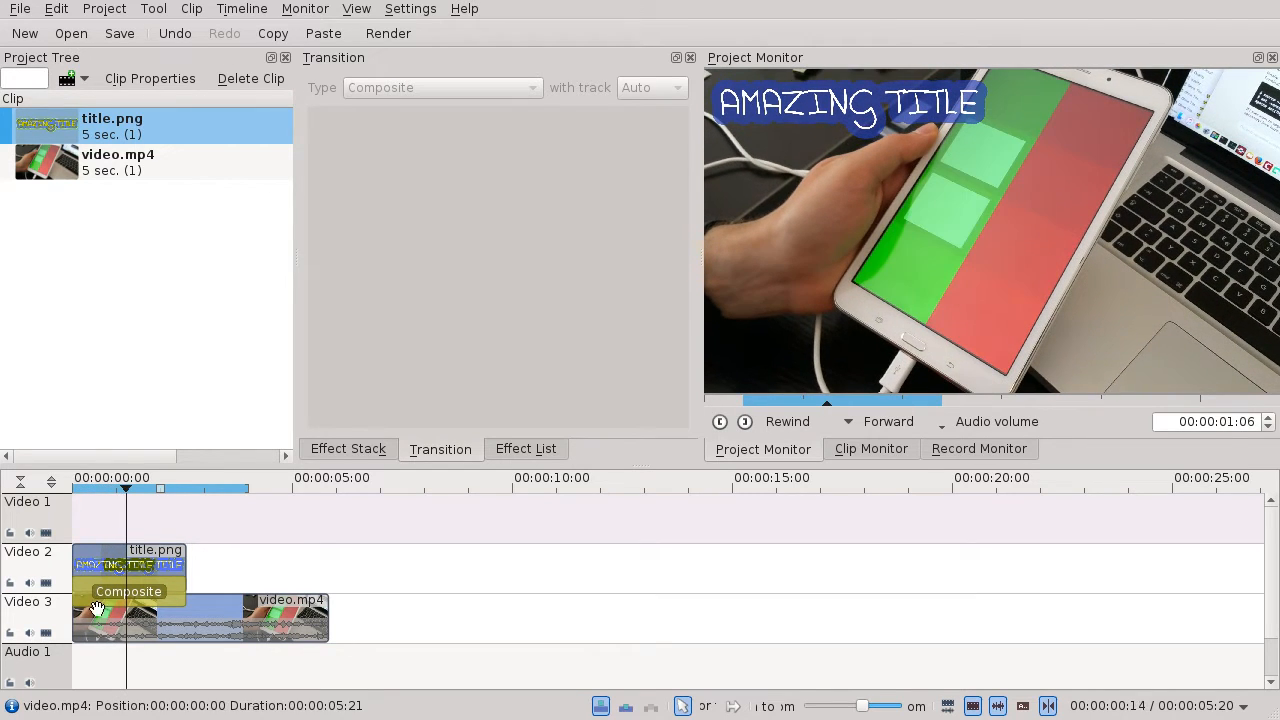
{"action": "left_click", "coordinate": [128, 592]}
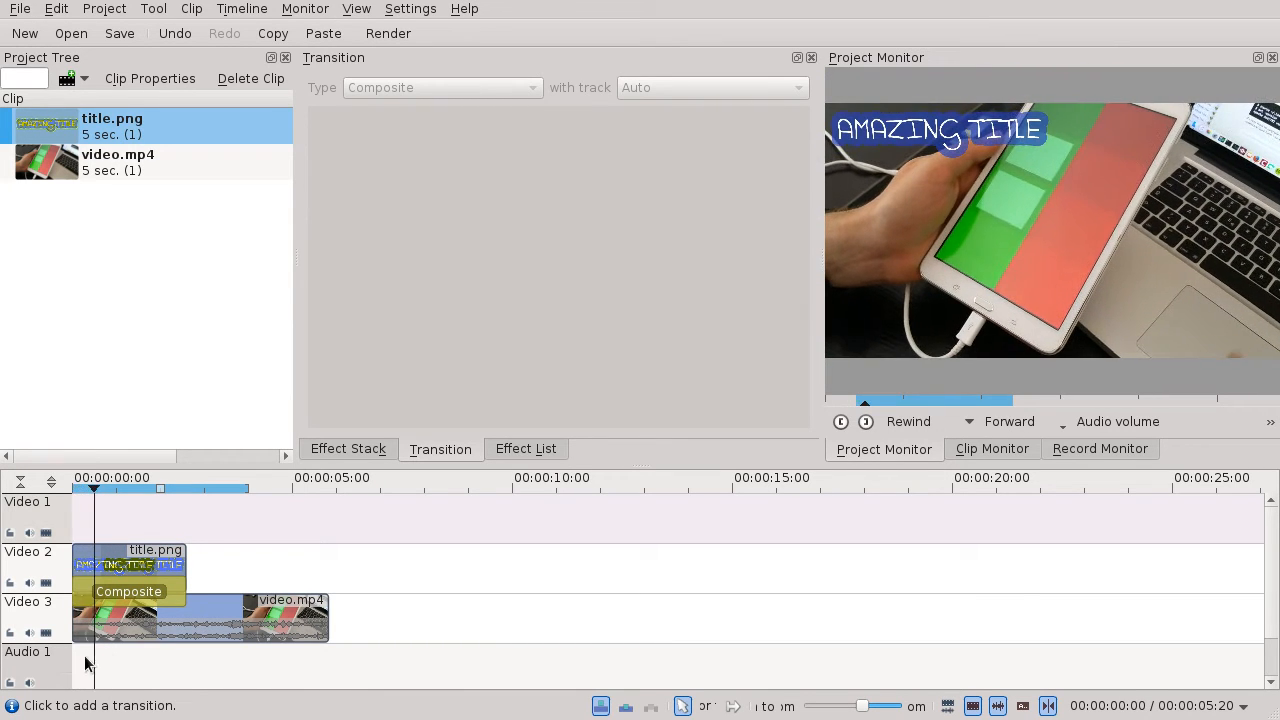
{"action": "left_click", "coordinate": [128, 592]}
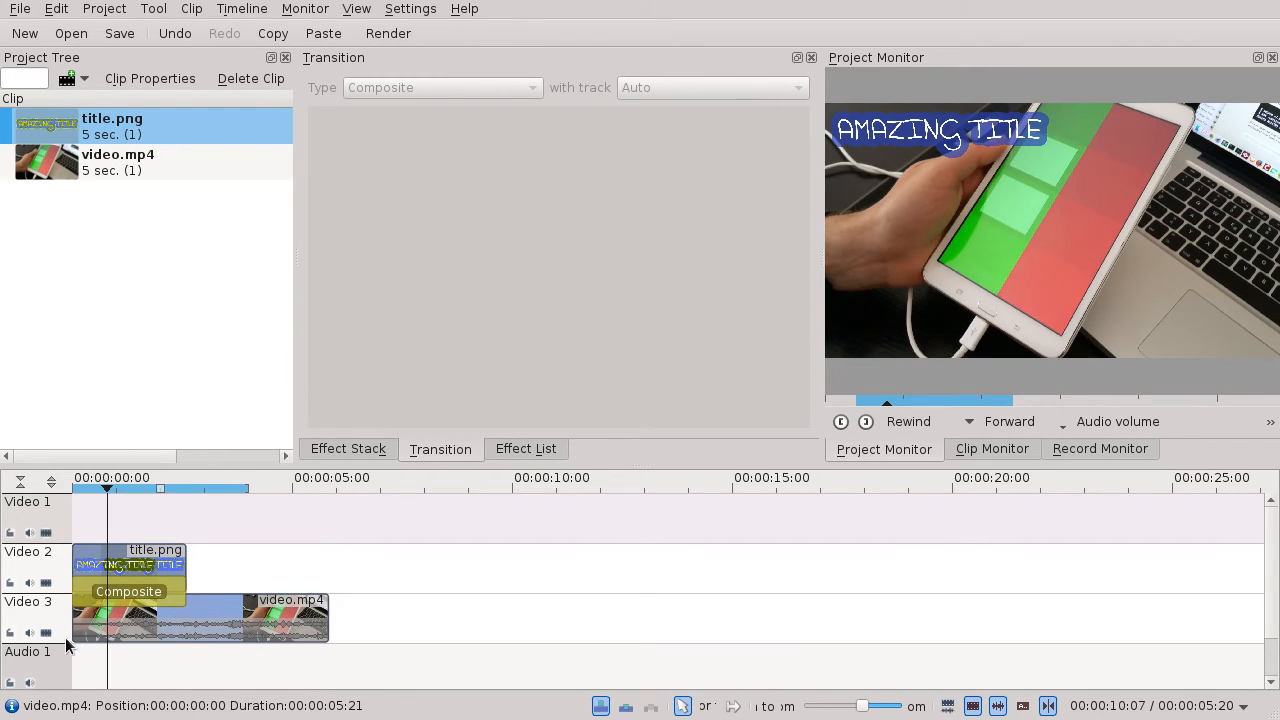
{"action": "left_click", "coordinate": [128, 592]}
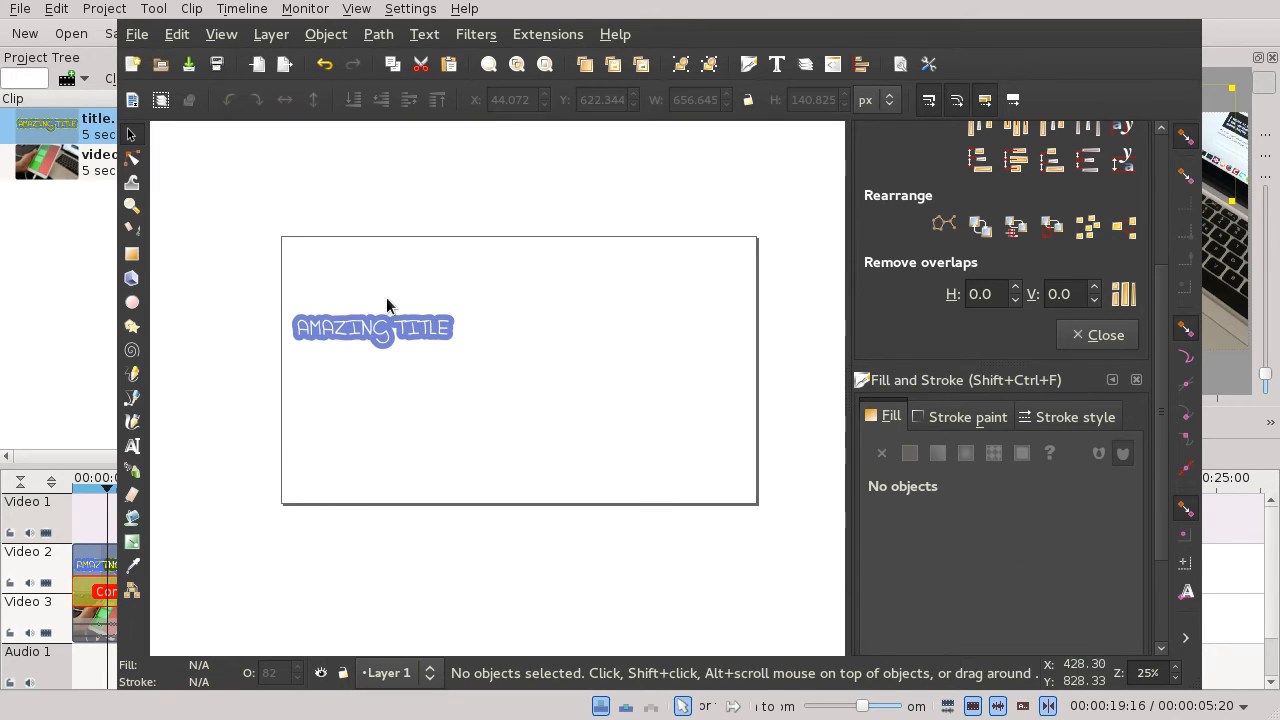
{"action": "mouse_move", "coordinate": [434, 242]}
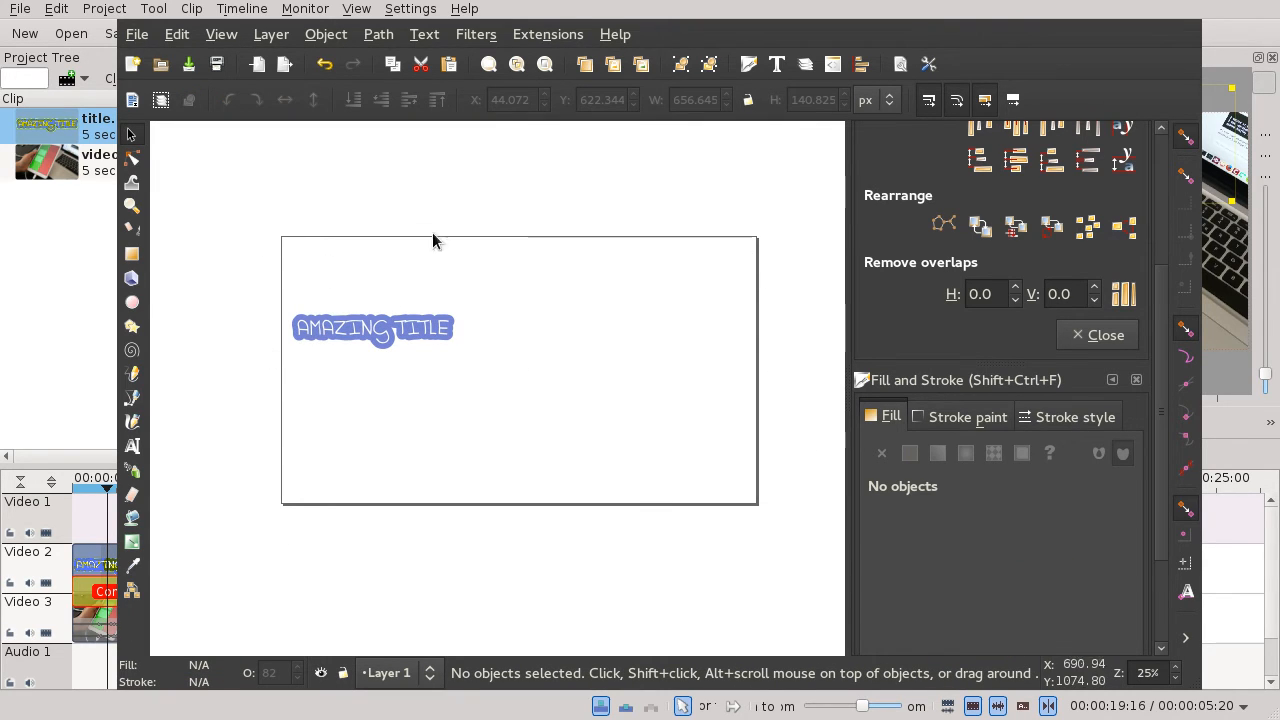
Step: Move the title text to the page's top-left and export the page as title2.png
{"action": "left_click_drag", "start_coordinate": [436, 240], "coordinate": [530, 414]}
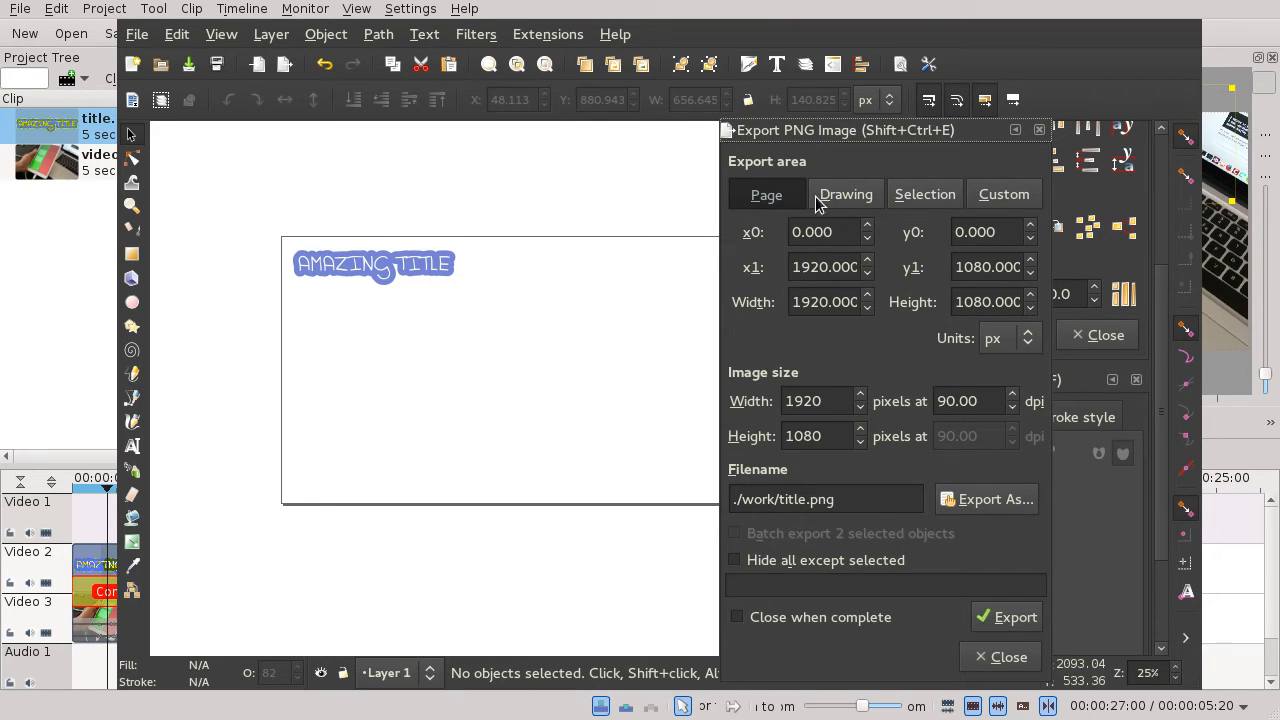
{"action": "mouse_move", "coordinate": [870, 482]}
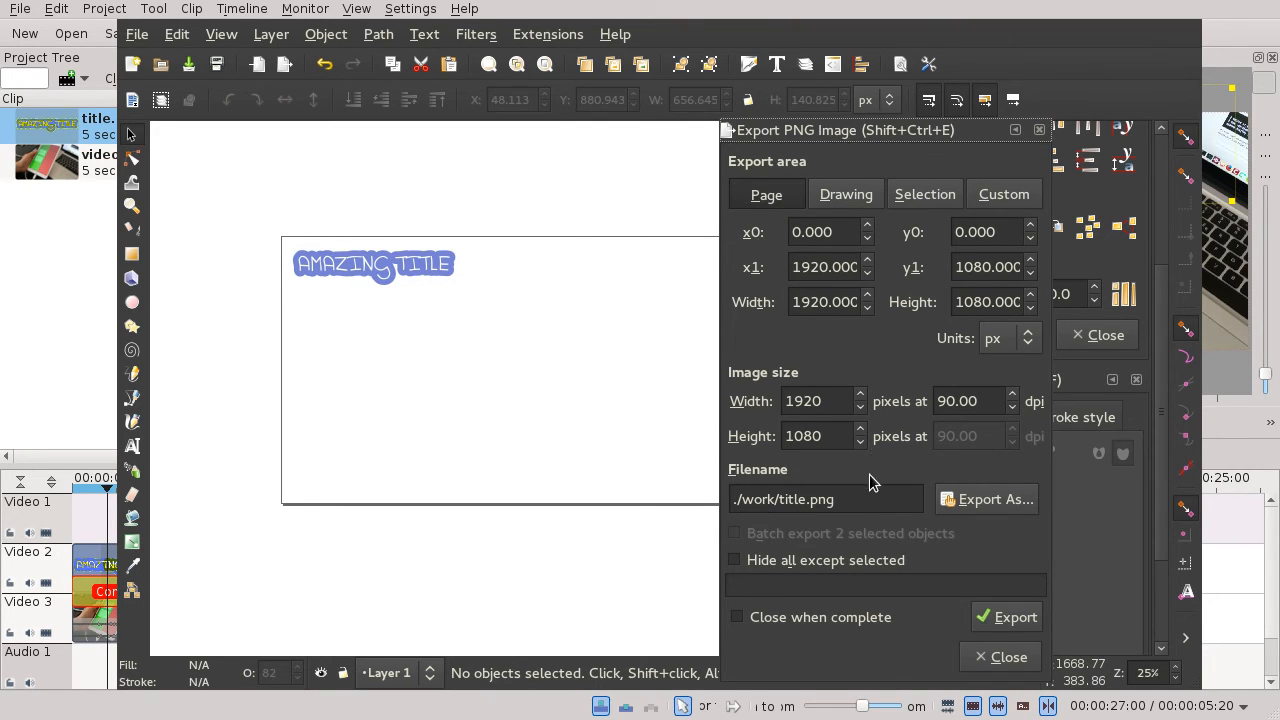
{"action": "left_click", "coordinate": [1016, 616]}
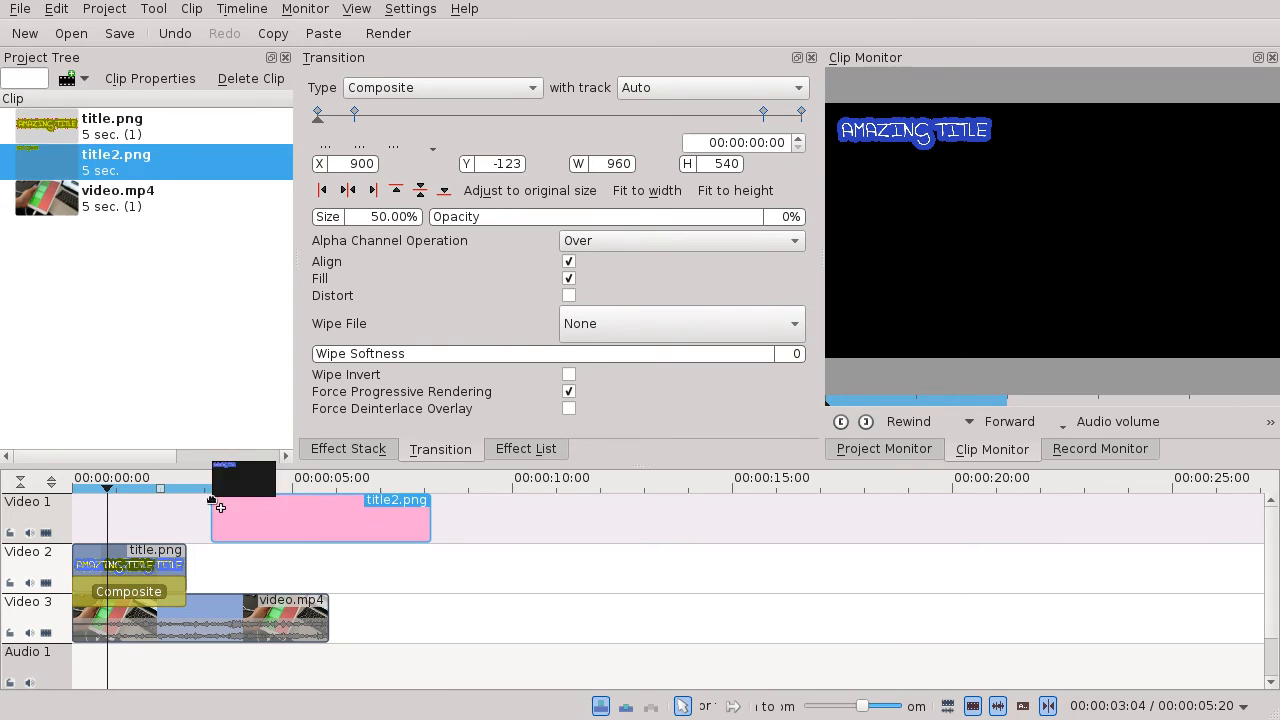
Step: Place title2.png on Video 2 after the first title and make its transition Composite
{"action": "left_click_drag", "start_coordinate": [320, 516], "coordinate": [296, 568]}
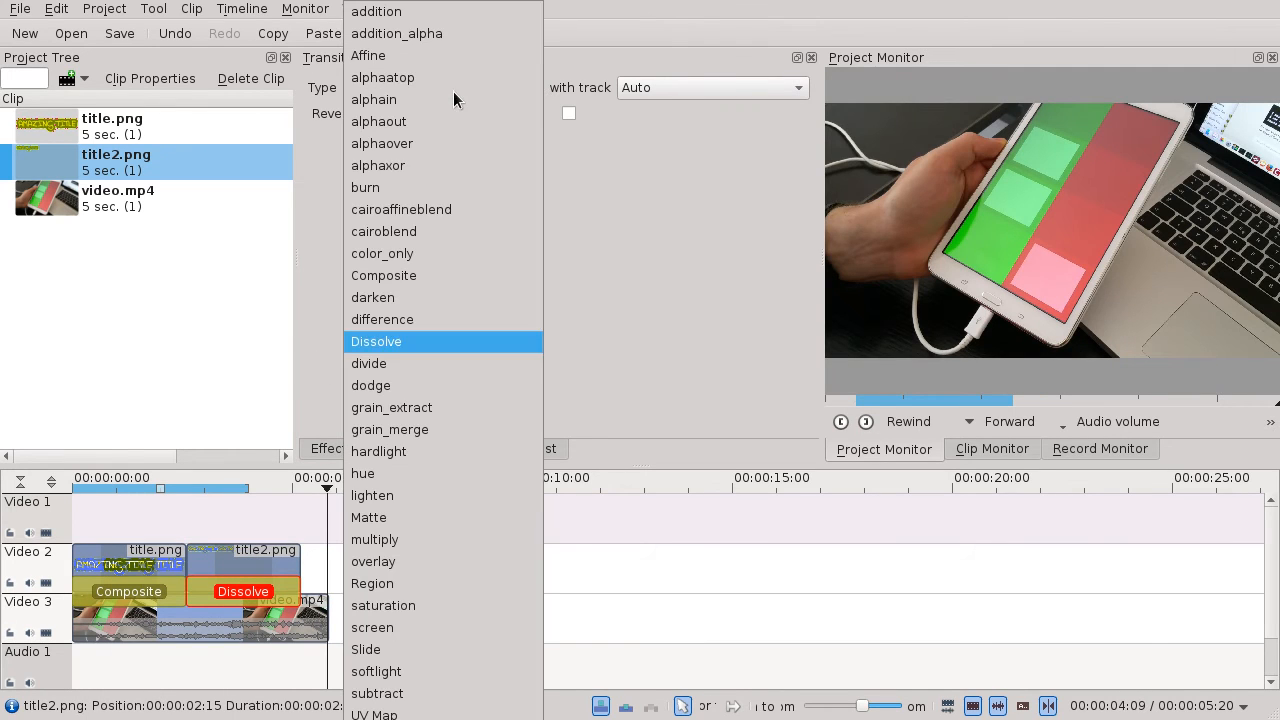
{"action": "left_click", "coordinate": [384, 276]}
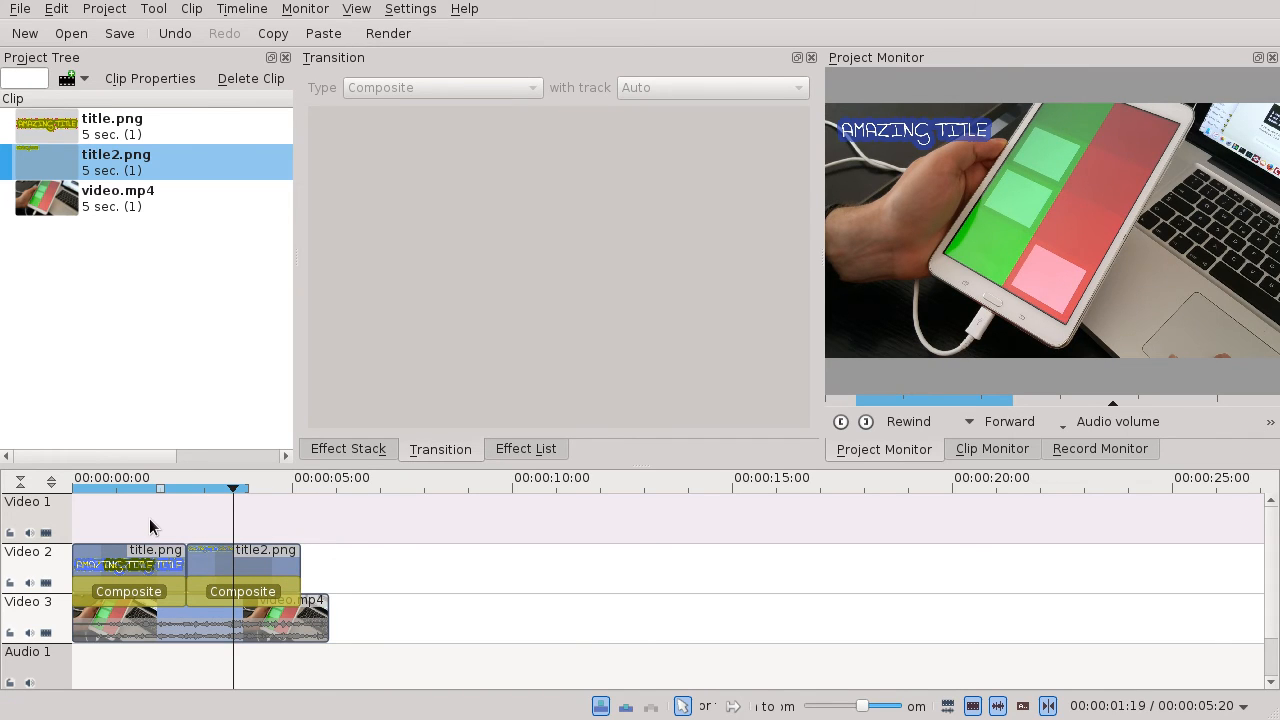
{"action": "left_click", "coordinate": [218, 488]}
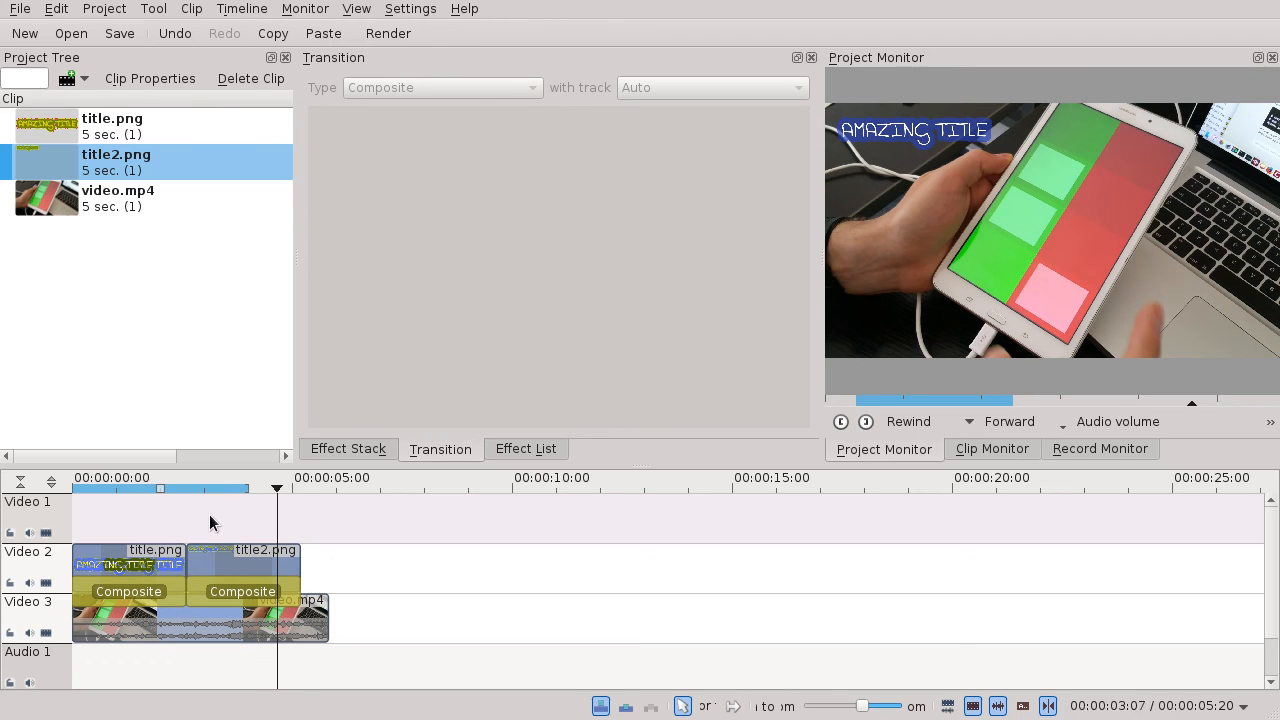
{"action": "left_click", "coordinate": [156, 488]}
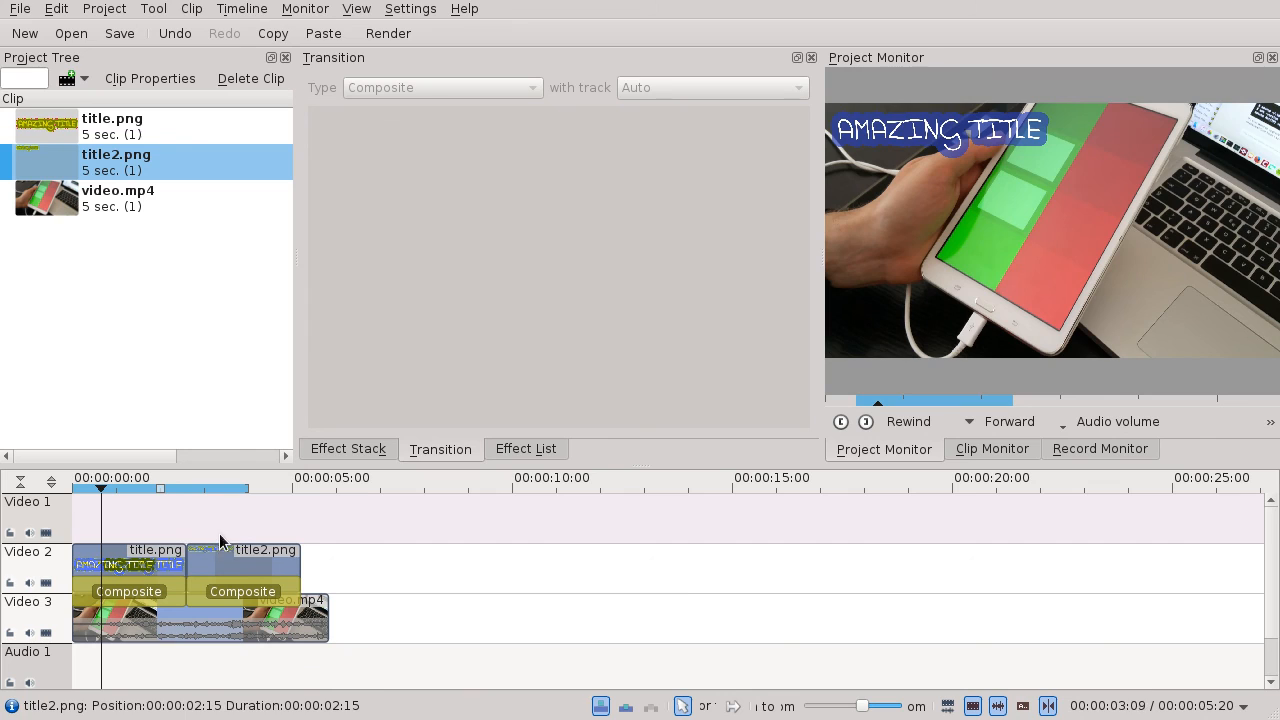
{"action": "mouse_move", "coordinate": [220, 528]}
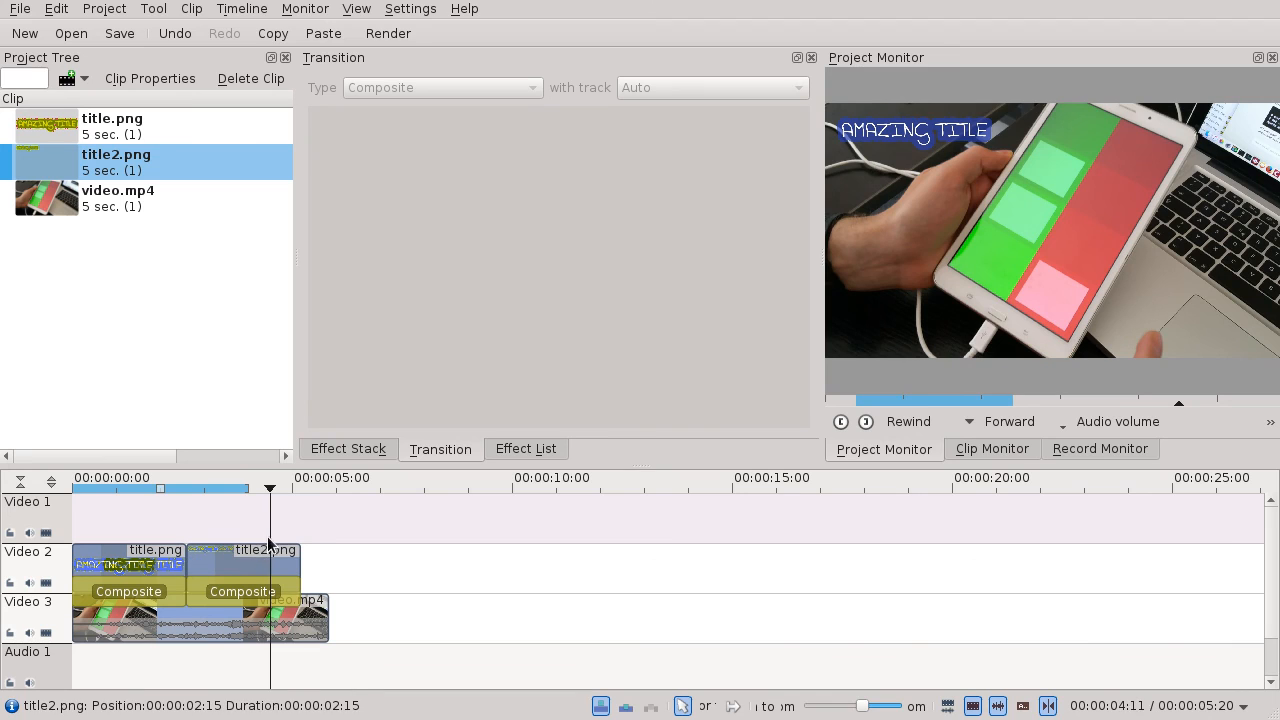
{"action": "left_click", "coordinate": [240, 488]}
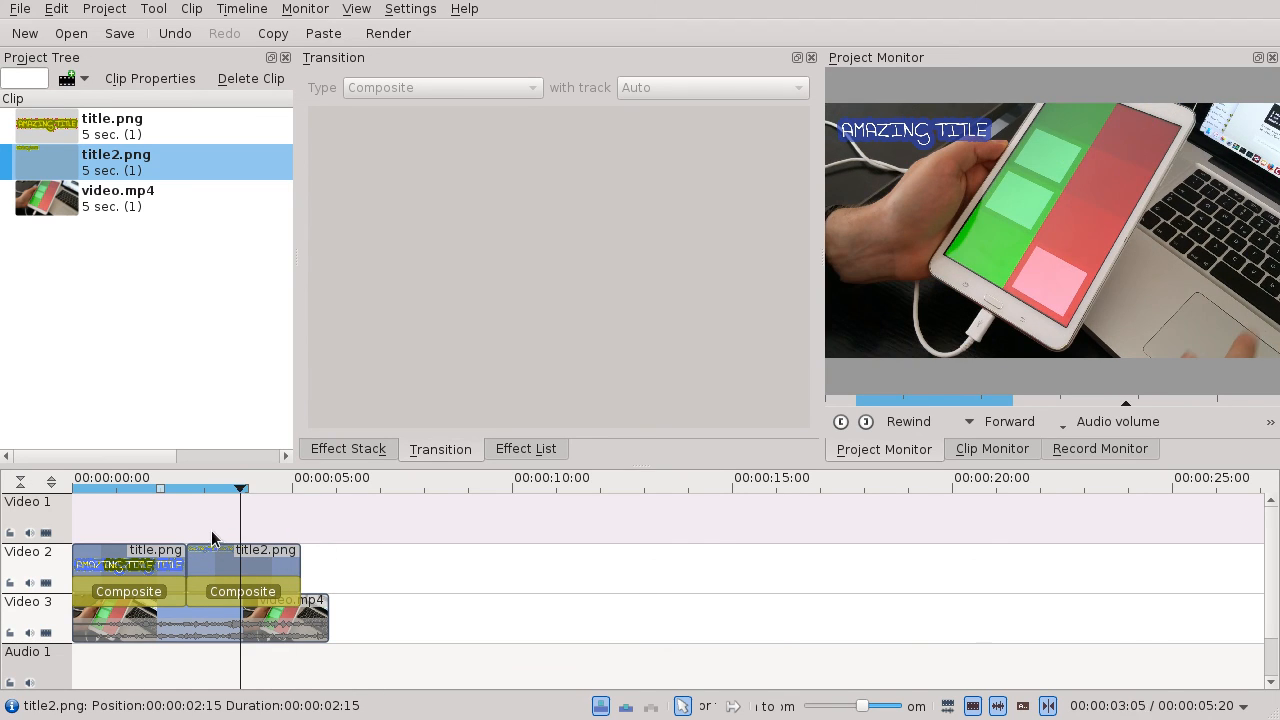